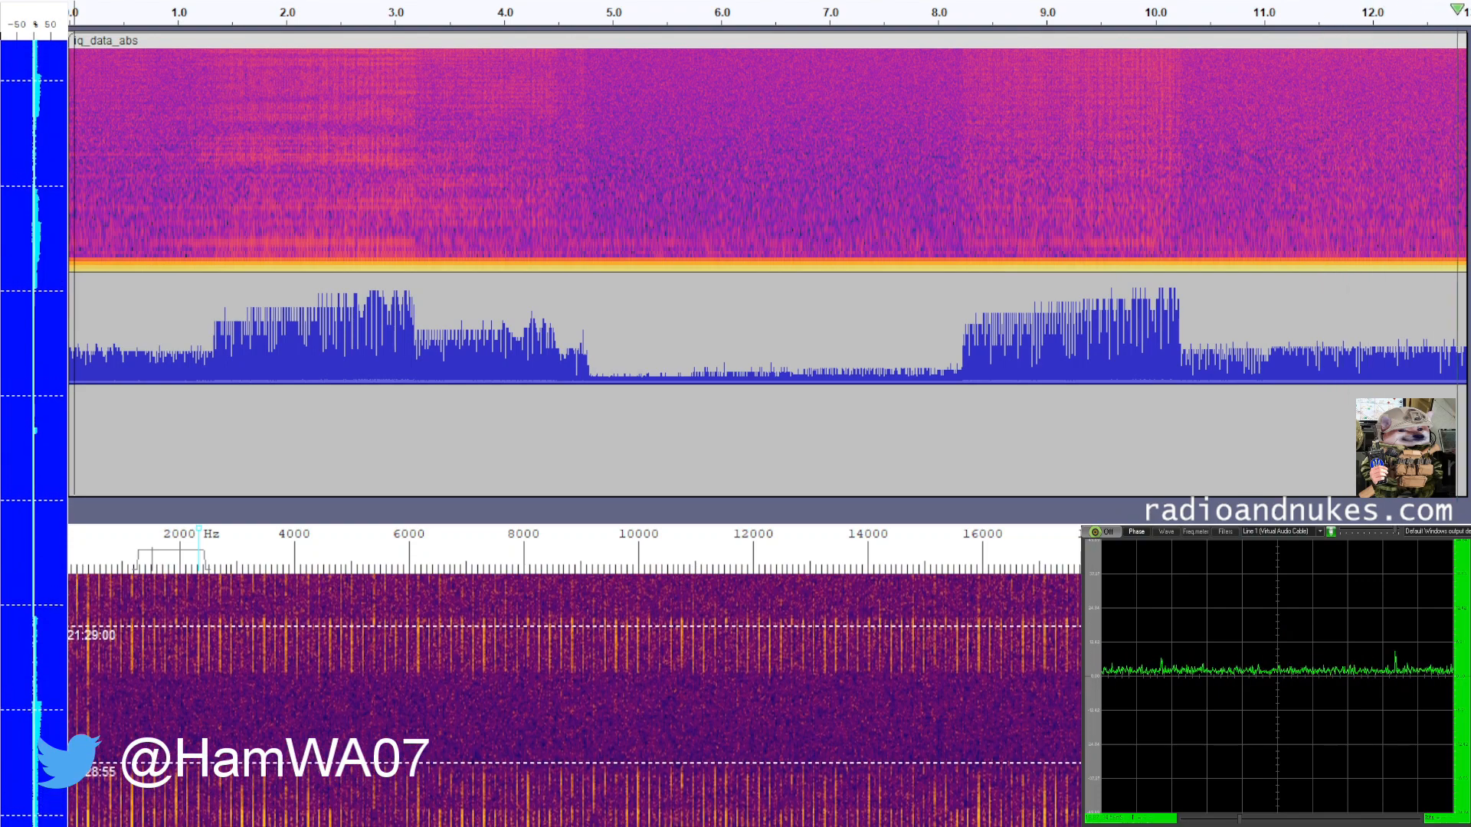
# Step: Scroll the iq_data_abs timeline right as playback runs from 0:13 to about 1:07
pyautogui.hscroll(3)
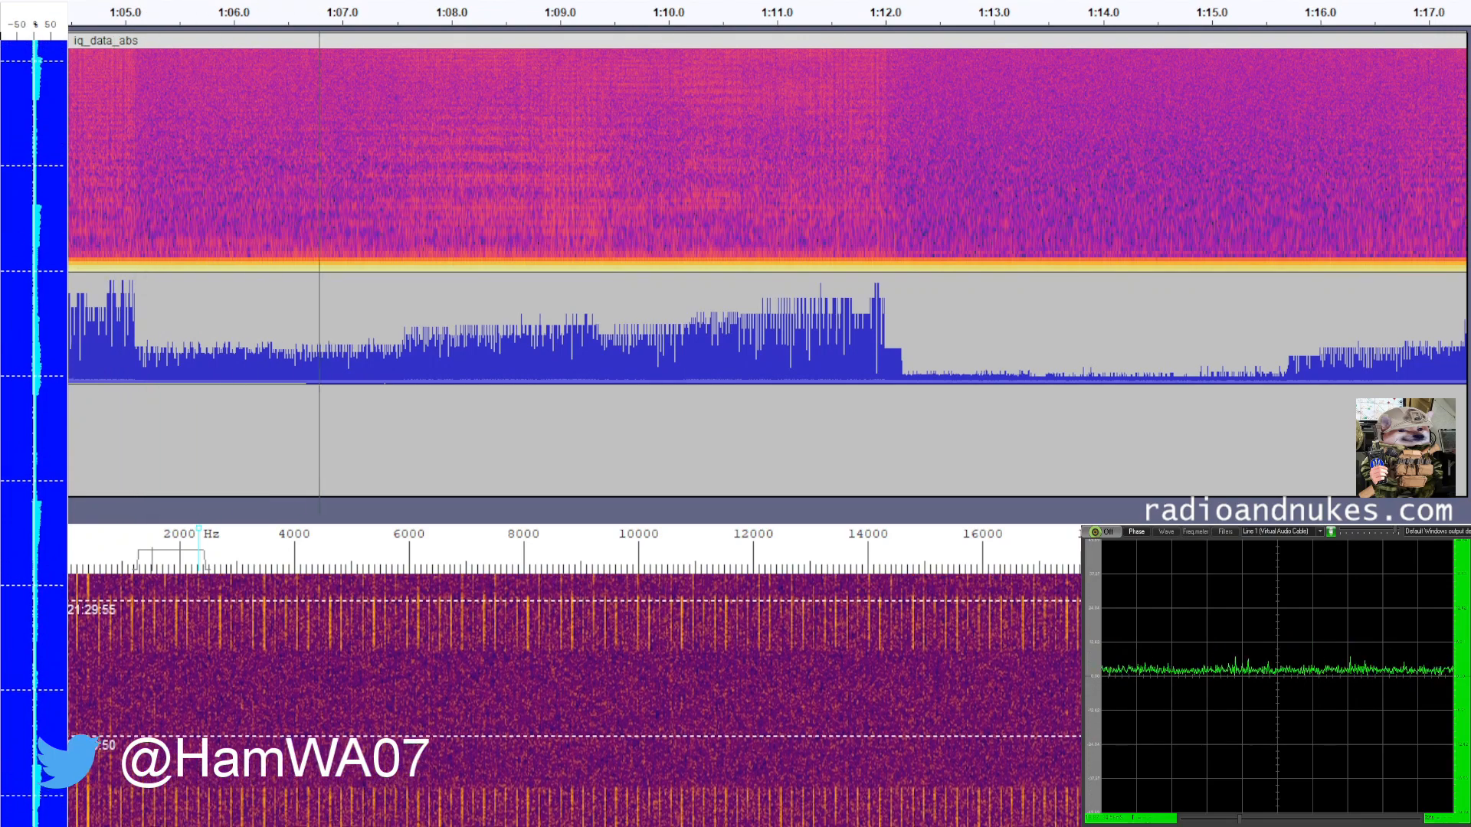
# Step: Keep iq_data_abs playing and scroll the view right to the 1:18–1:30 section
pyautogui.click(538, 13)
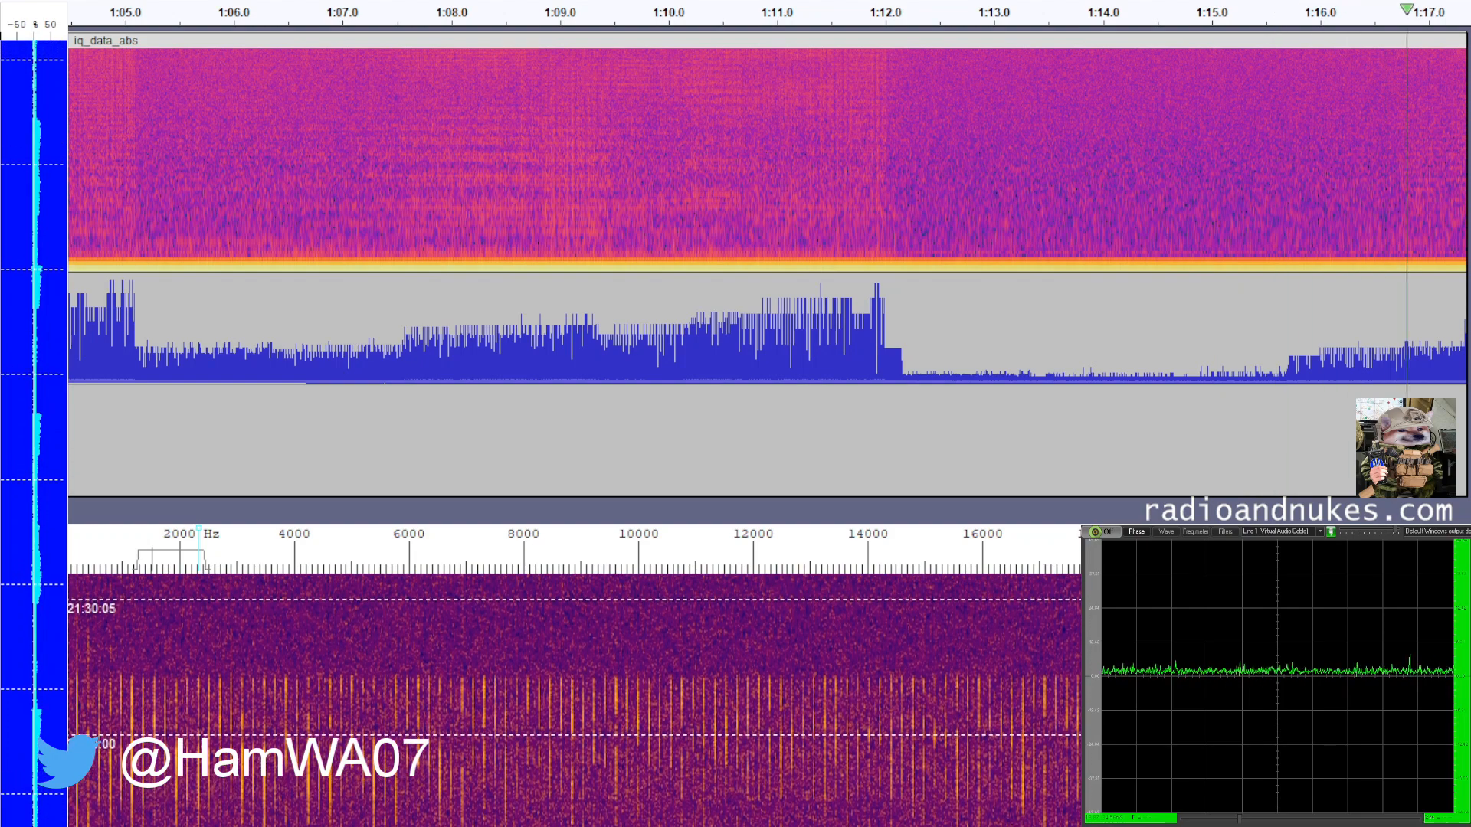
pyautogui.hscroll(3)
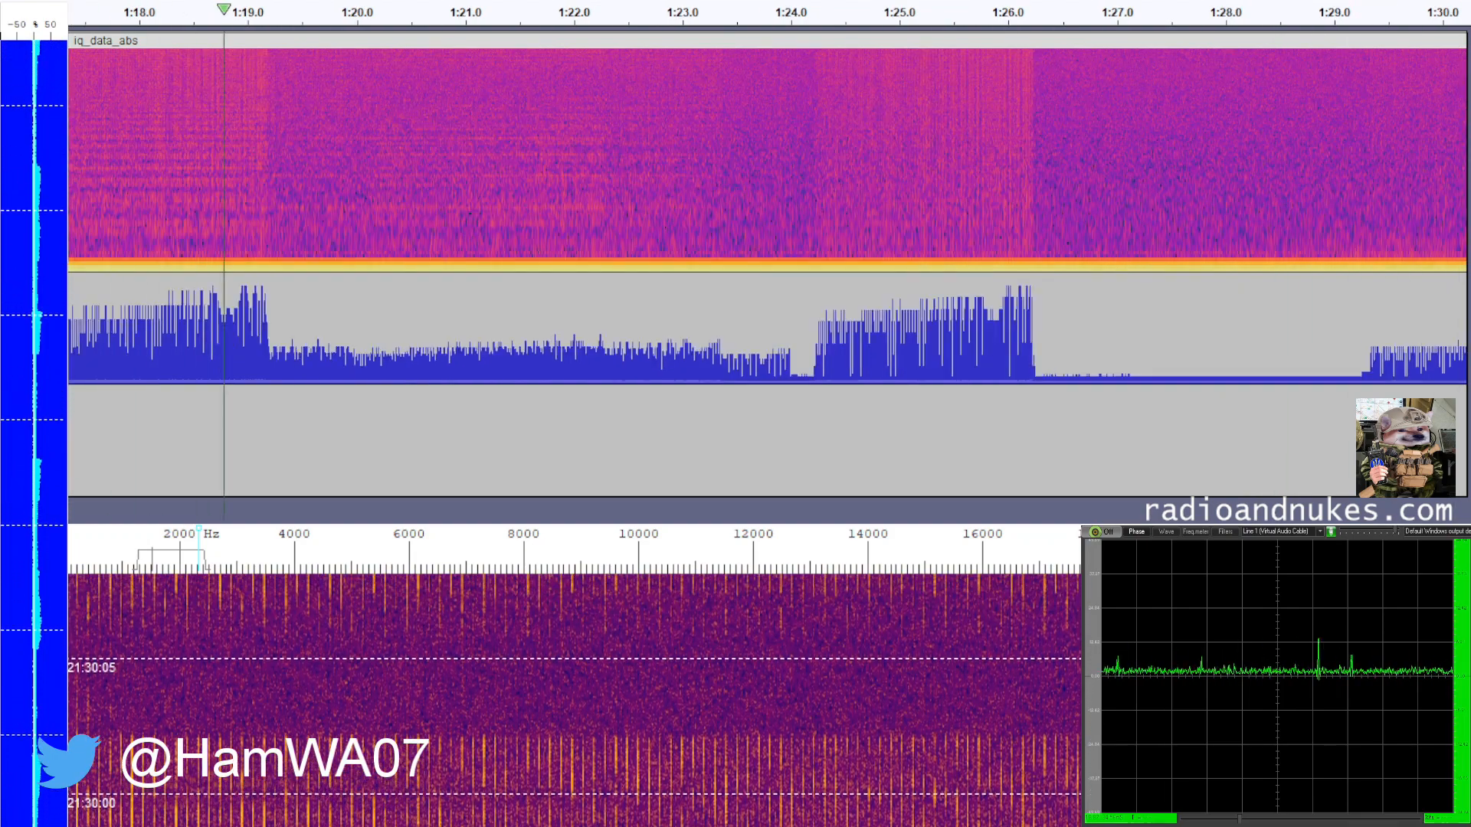